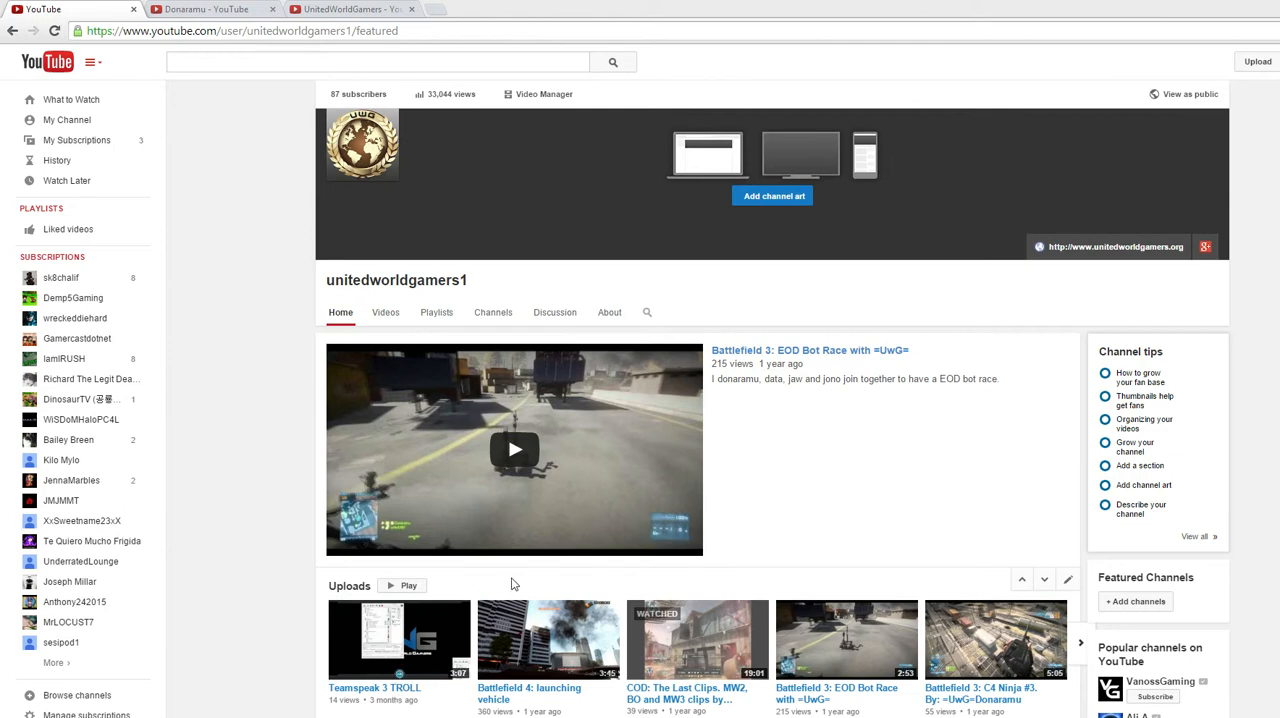
mouse_move(570, 584)
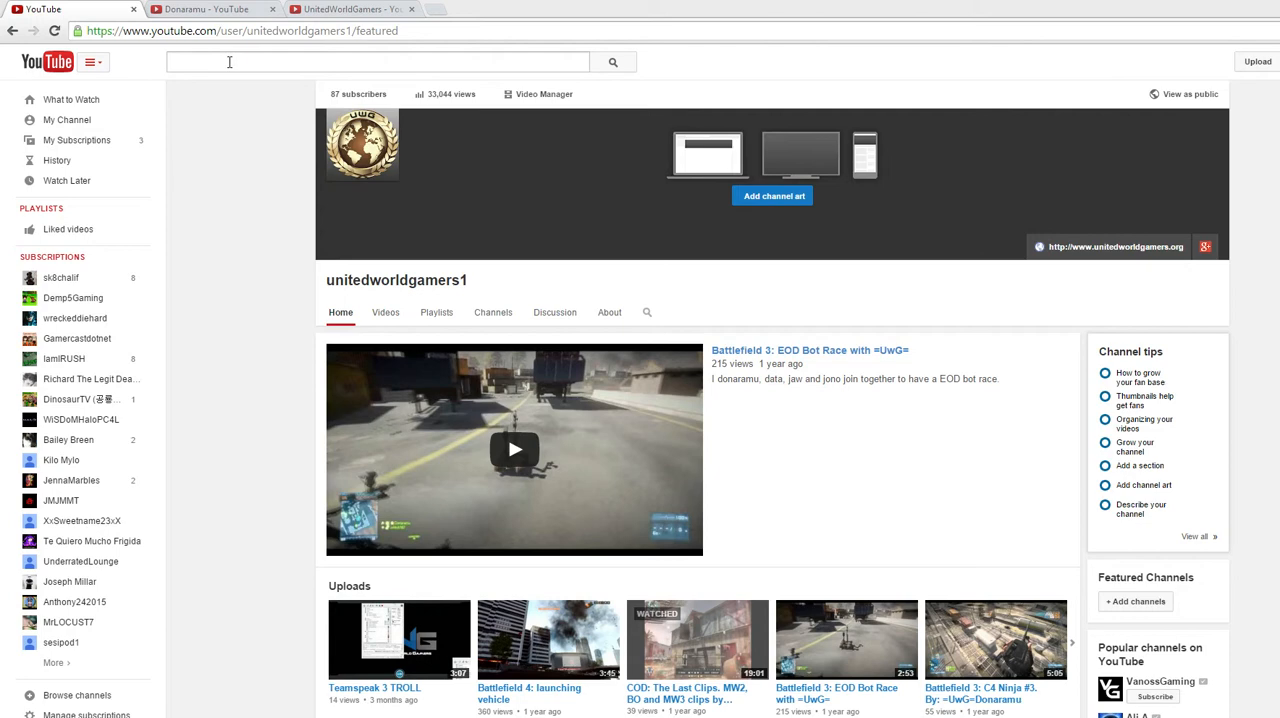
mouse_move(248, 88)
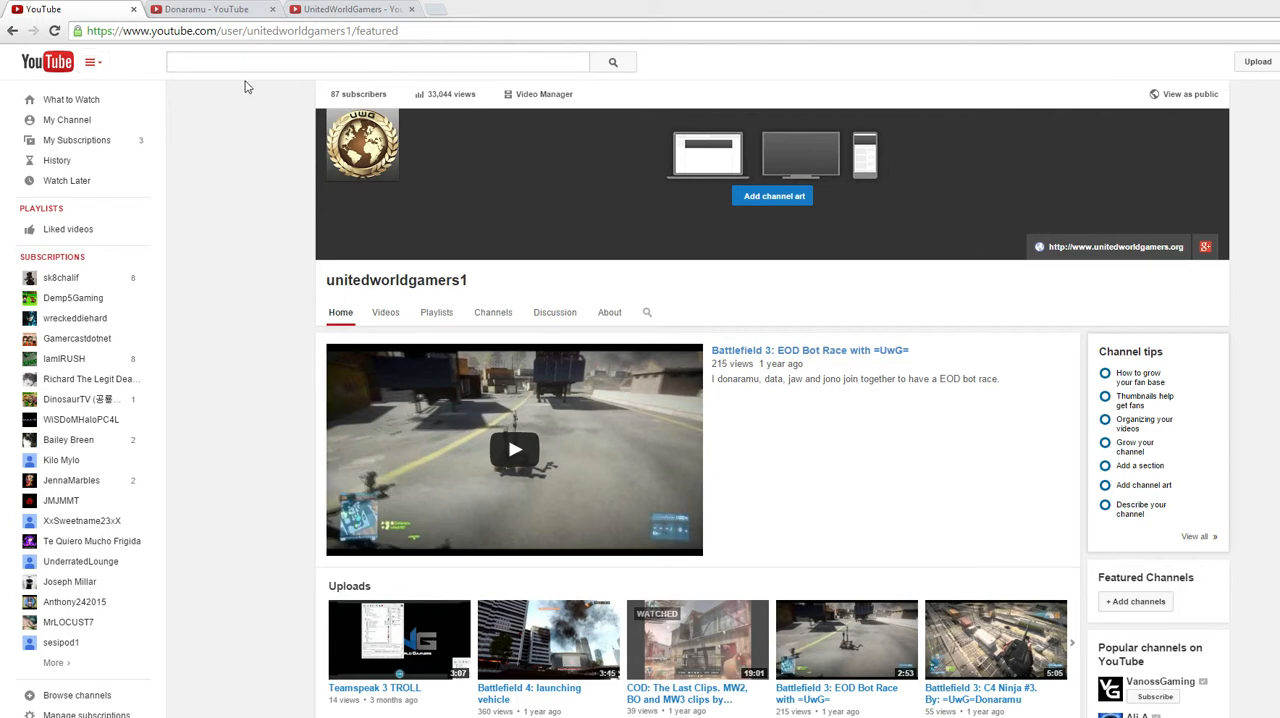
mouse_move(256, 88)
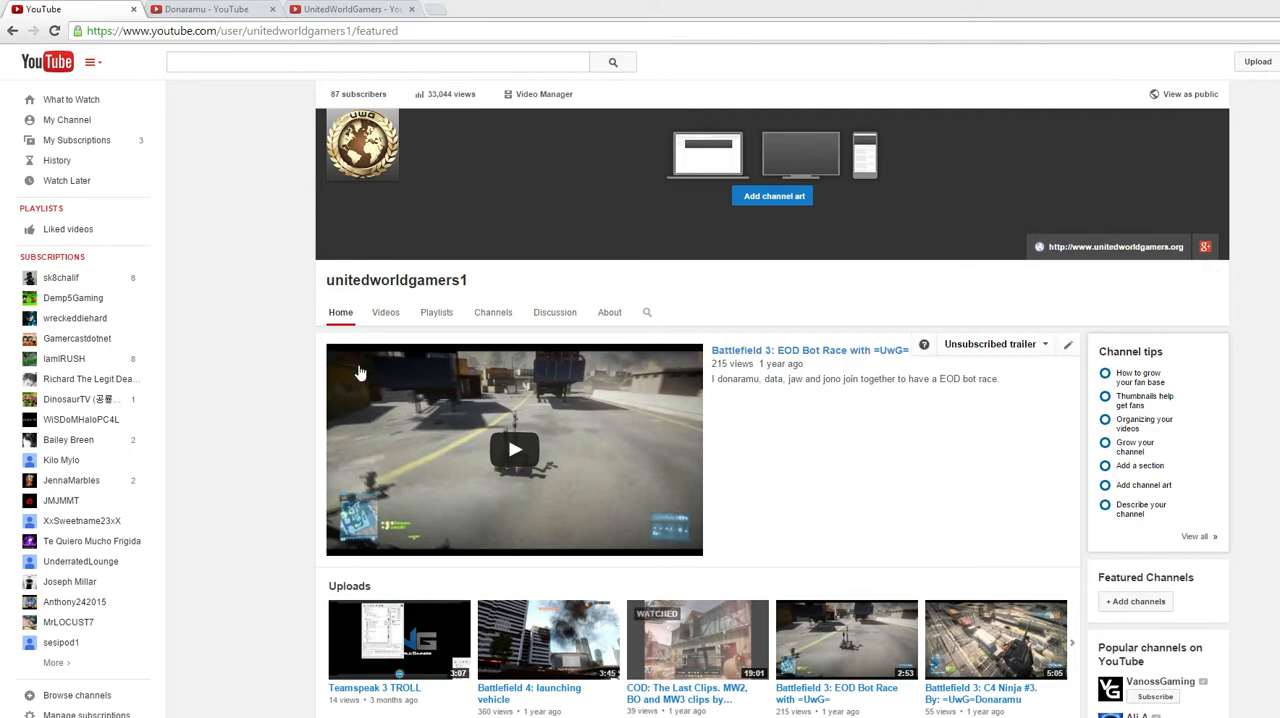
- Show the unitedworldgamers1 channel's uploaded videos, sorted newest to oldest
click(384, 312)
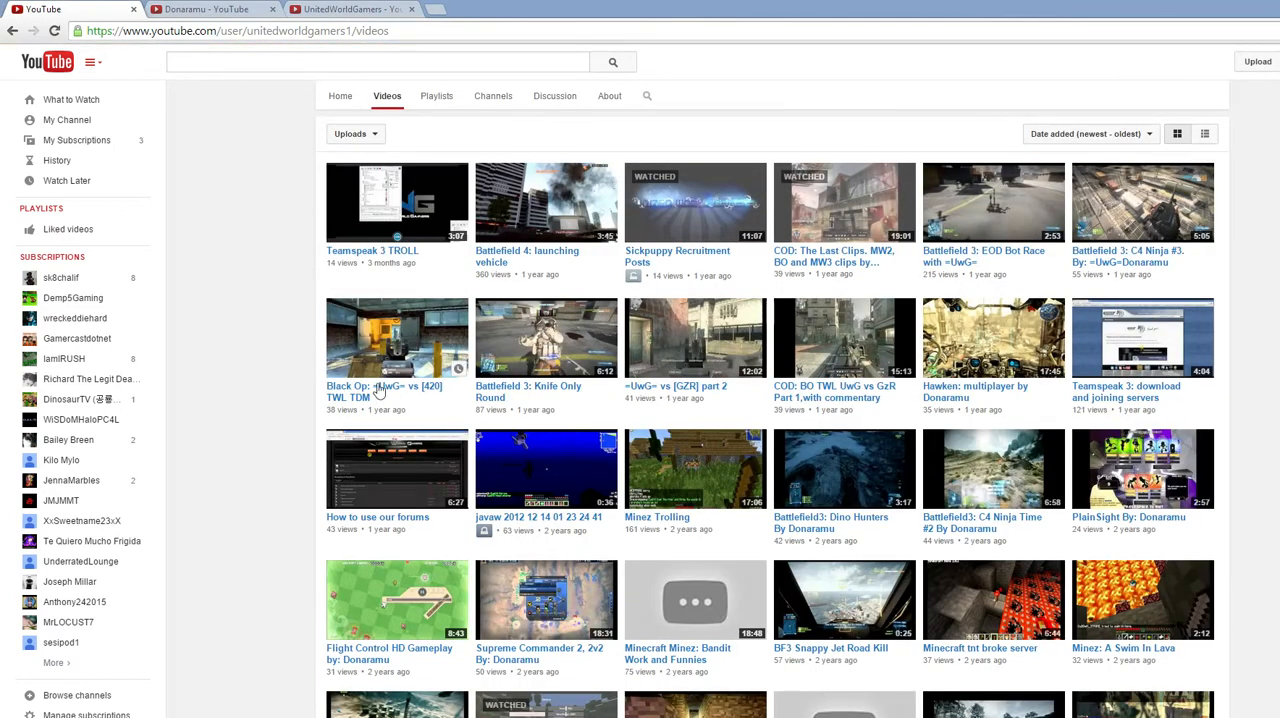
mouse_move(484, 516)
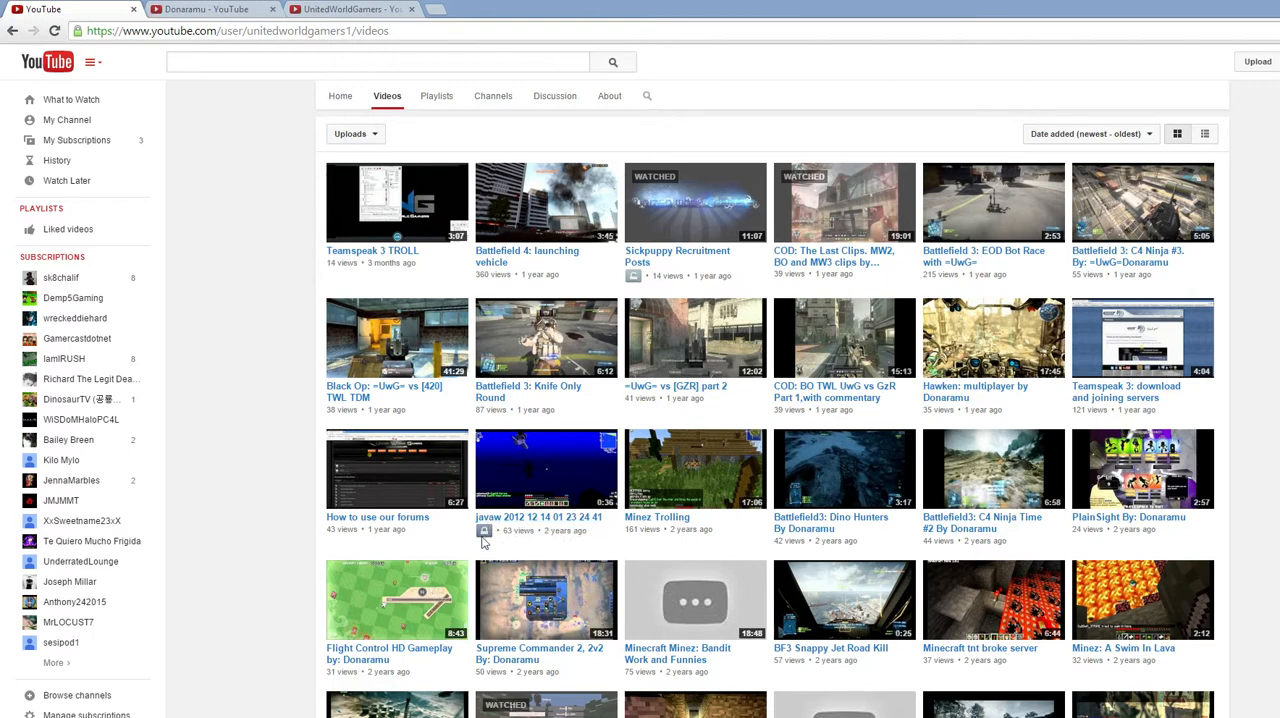
mouse_move(504, 522)
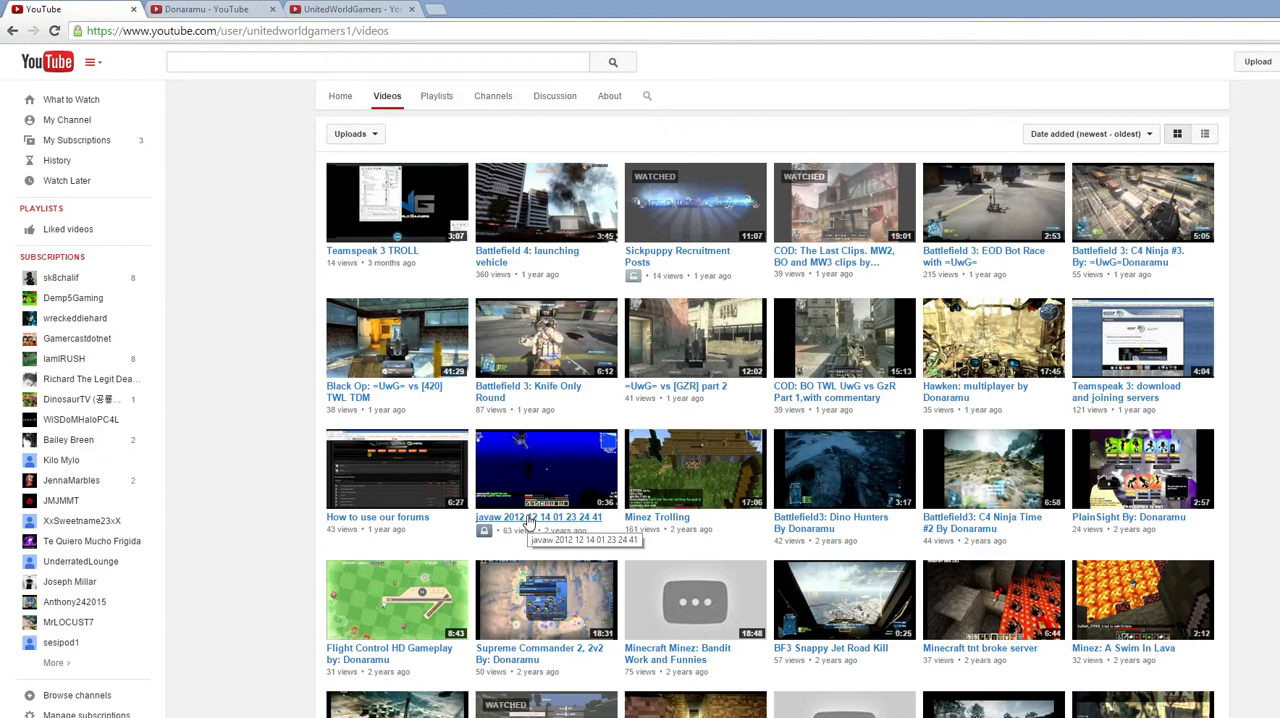
mouse_move(584, 356)
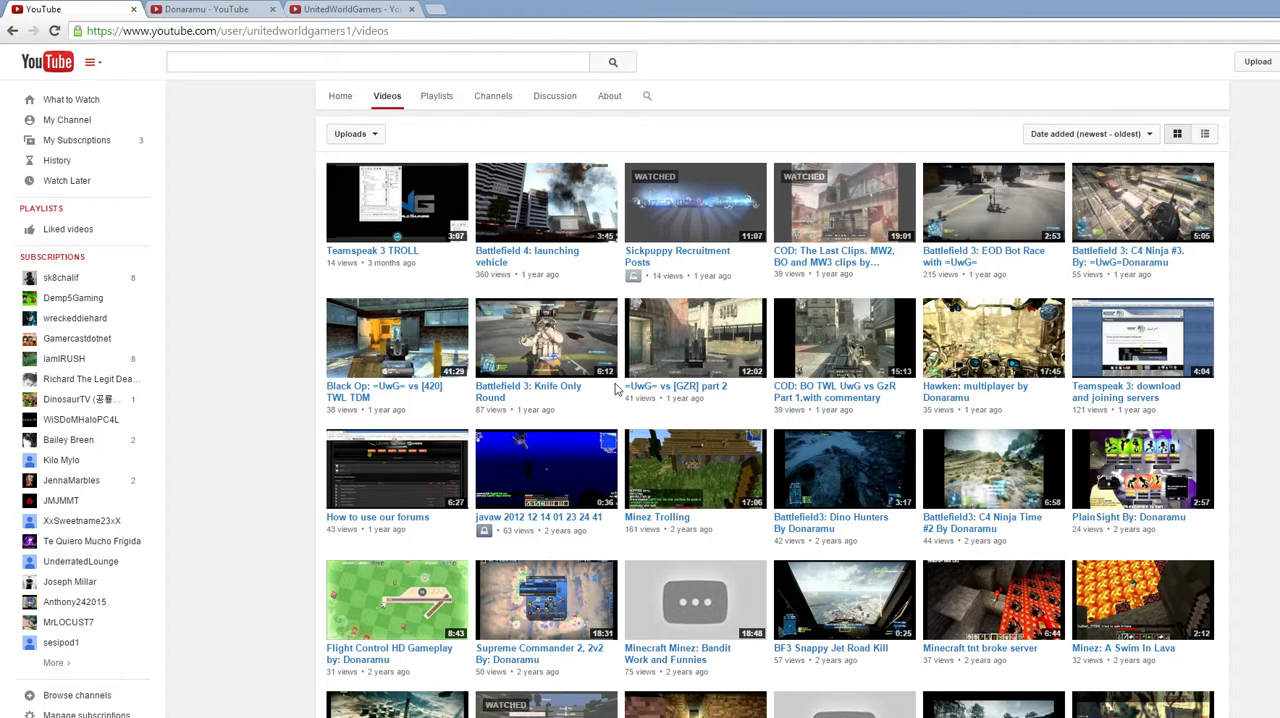
mouse_move(238, 352)
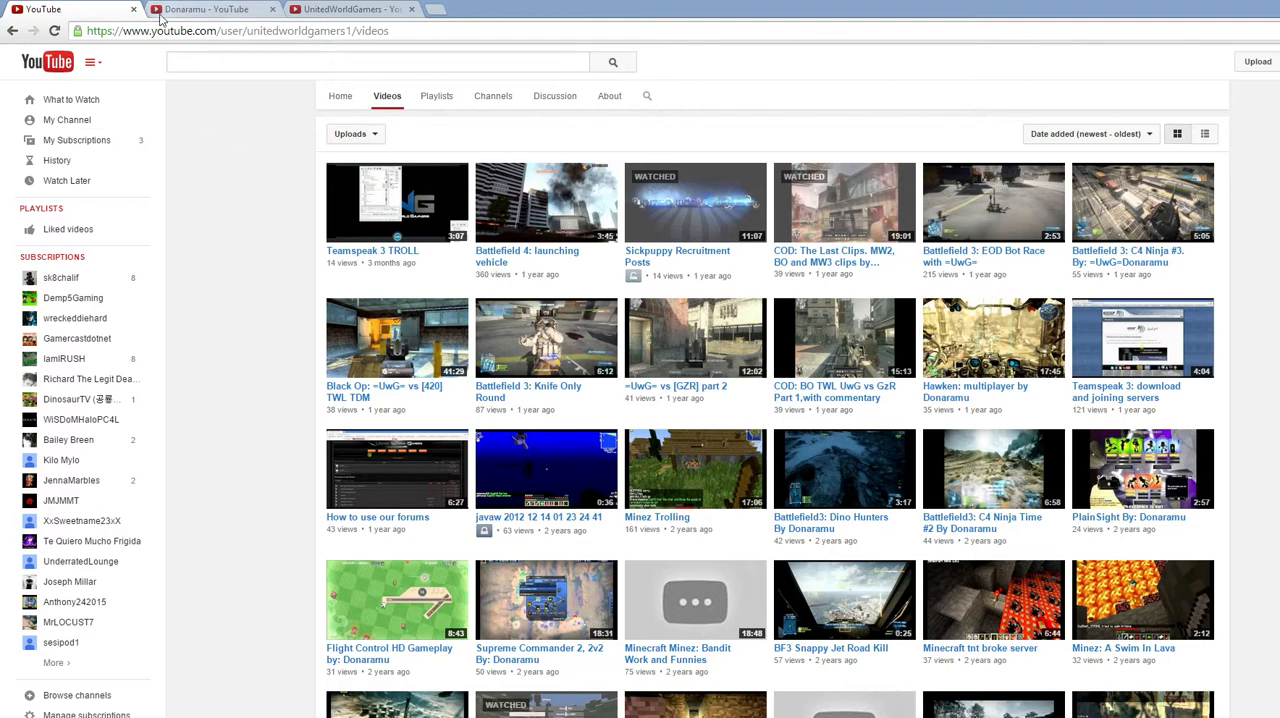
mouse_move(256, 52)
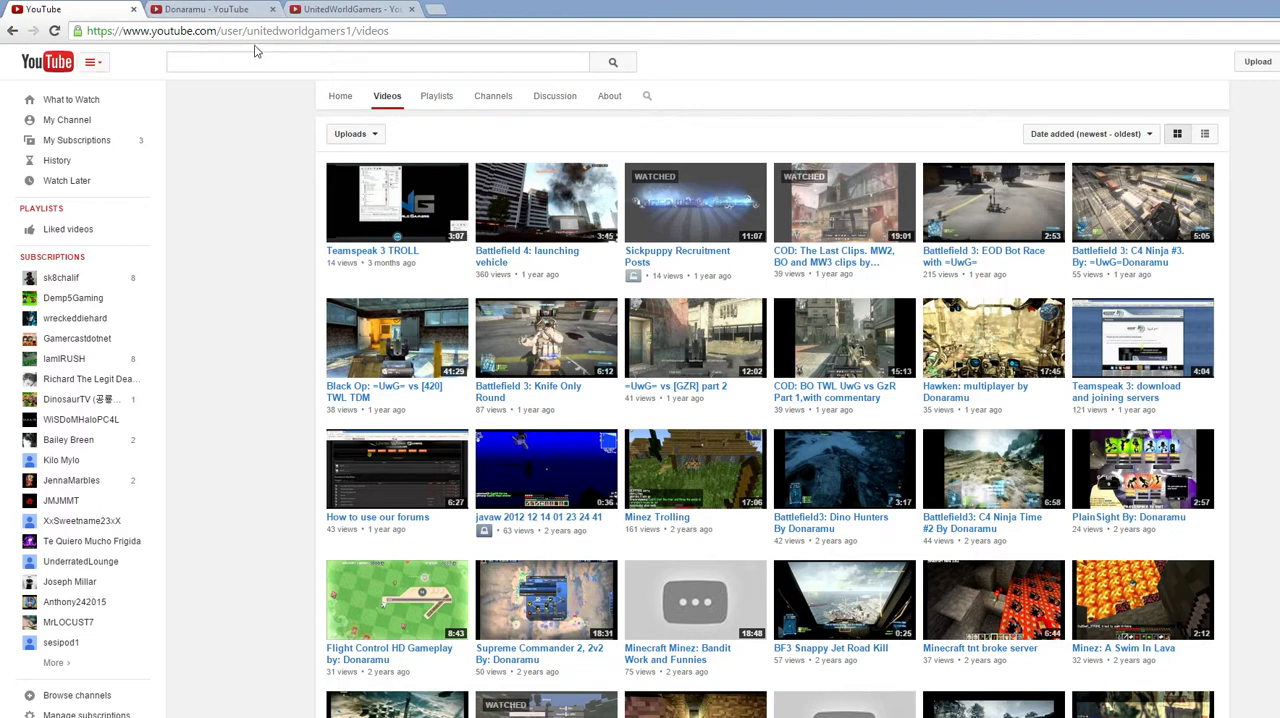
- Show the Donaramu channel, then UnitedWorldGamers, then return to Donaramu's home feed
click(200, 8)
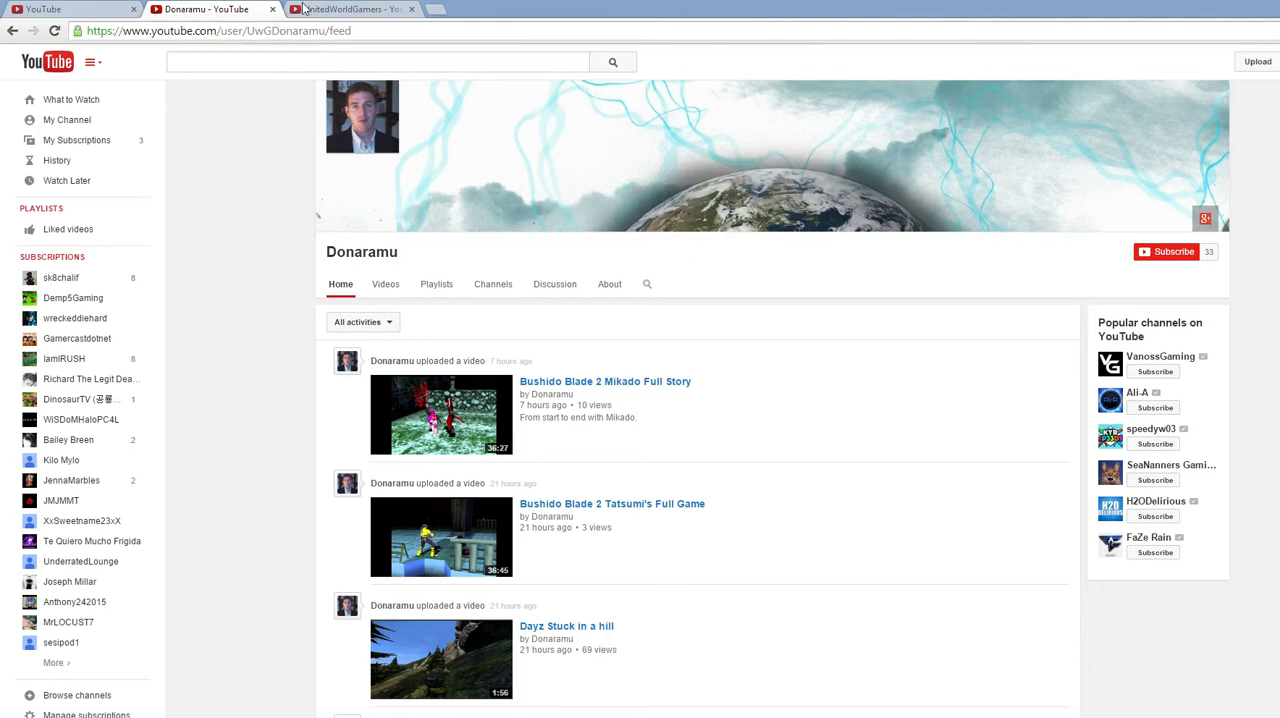
click(356, 8)
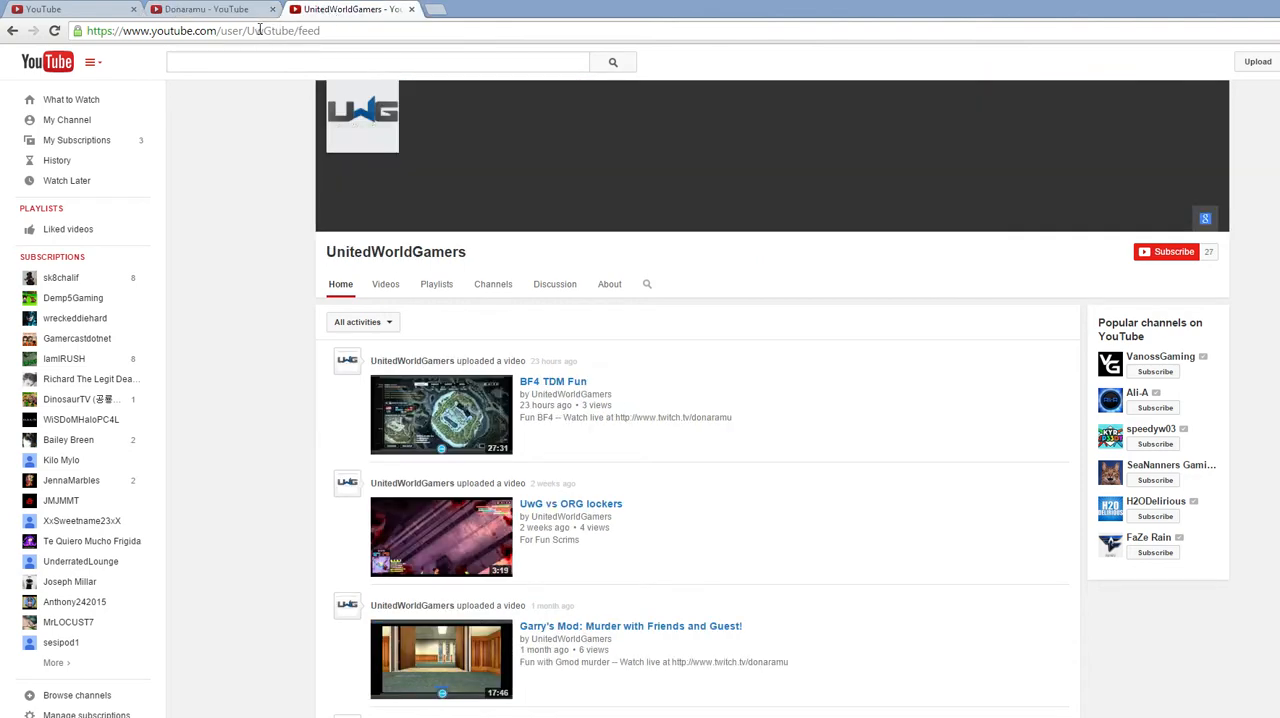
mouse_move(304, 30)
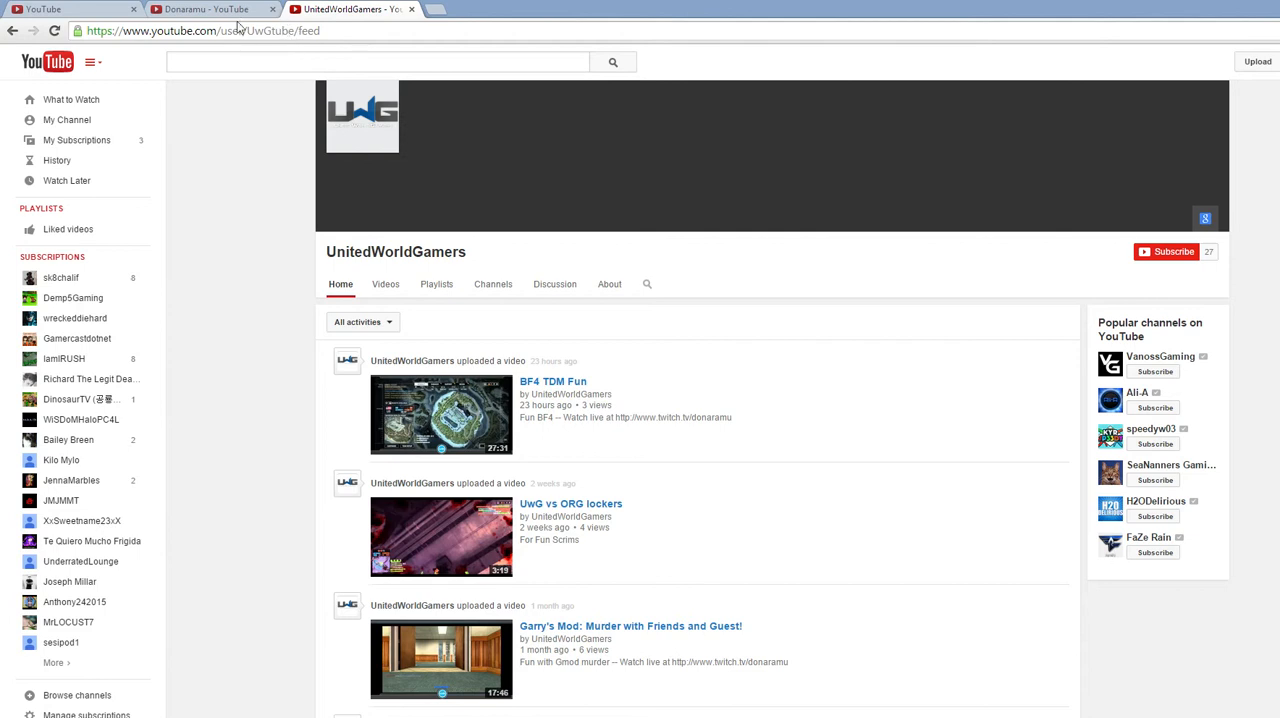
mouse_move(264, 20)
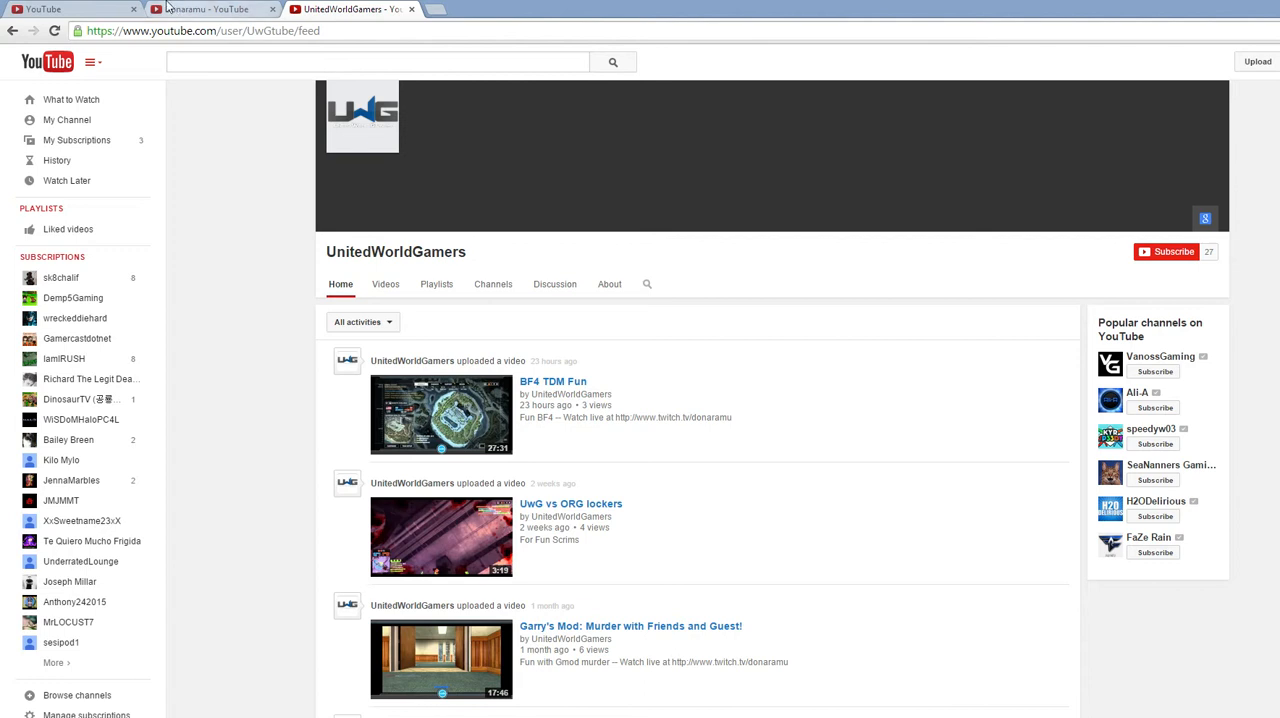
click(204, 12)
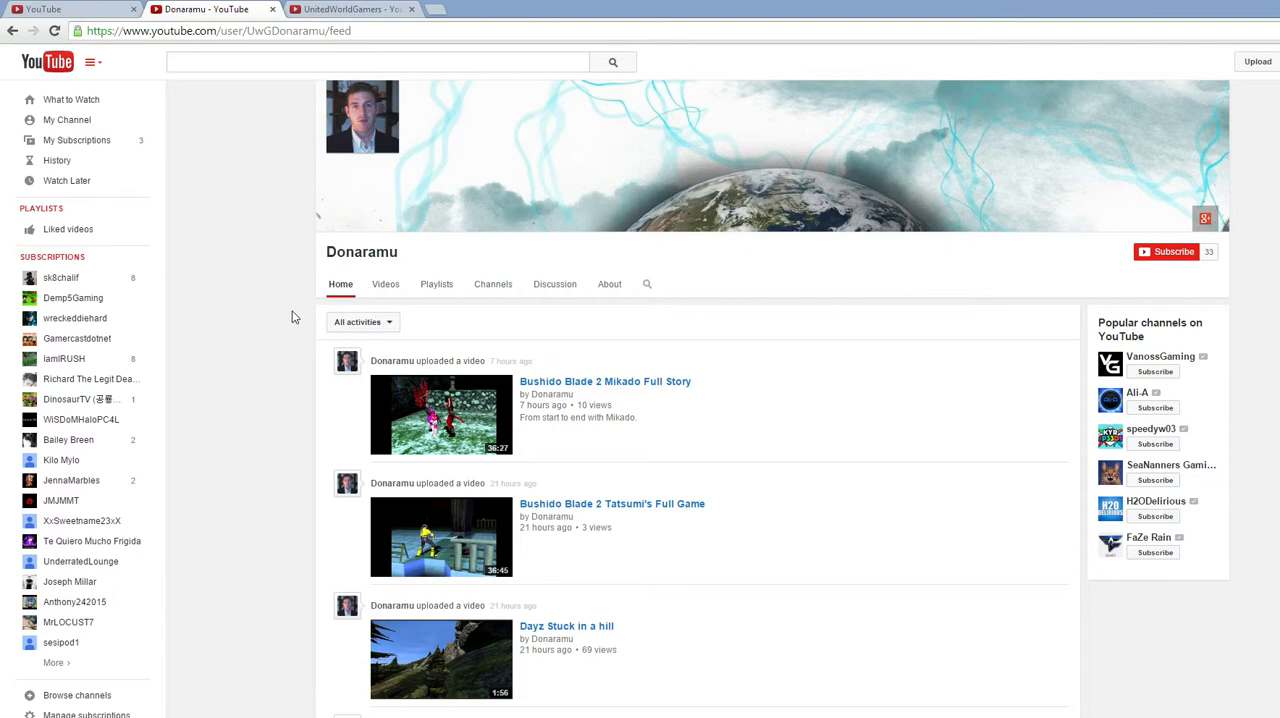
mouse_move(344, 320)
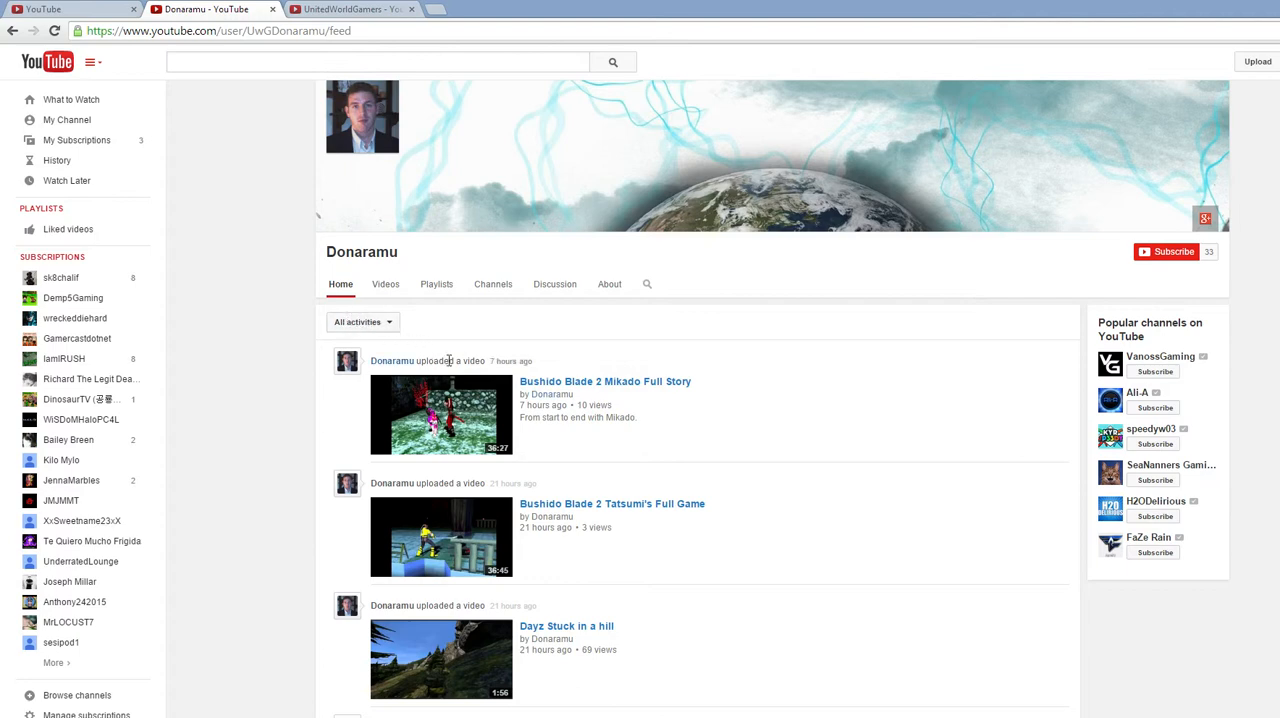
mouse_move(484, 368)
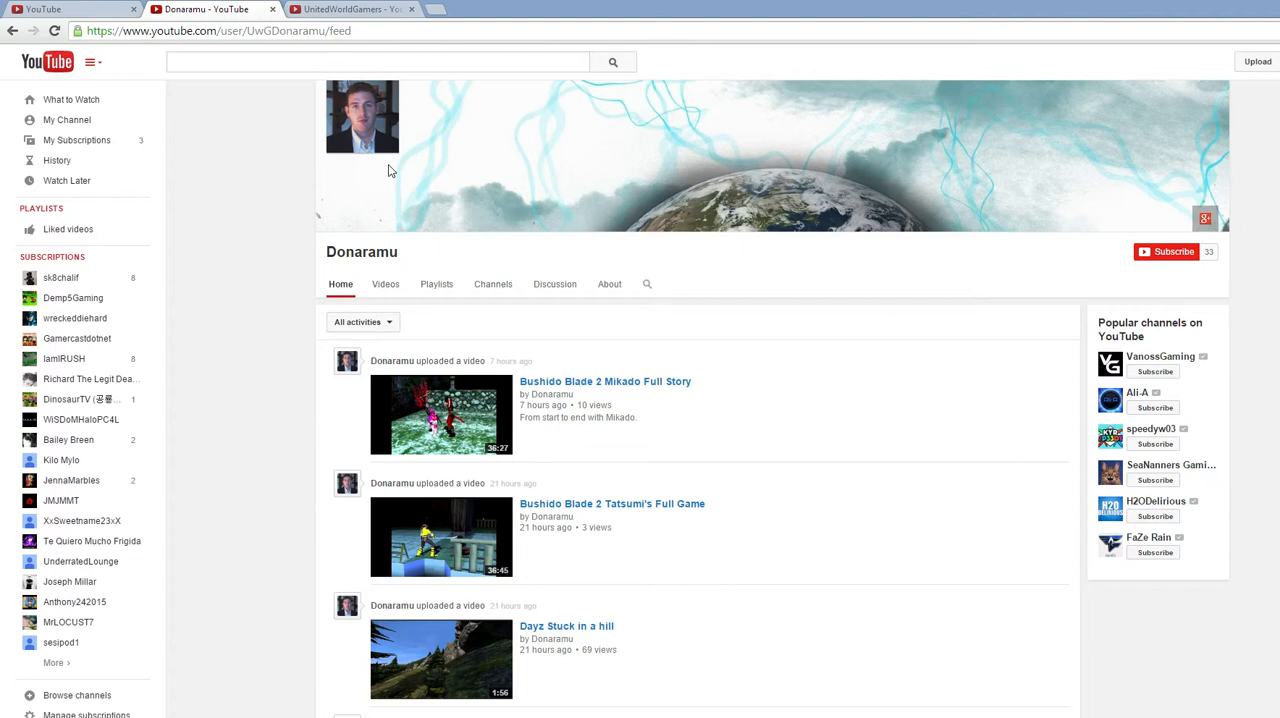
mouse_move(396, 172)
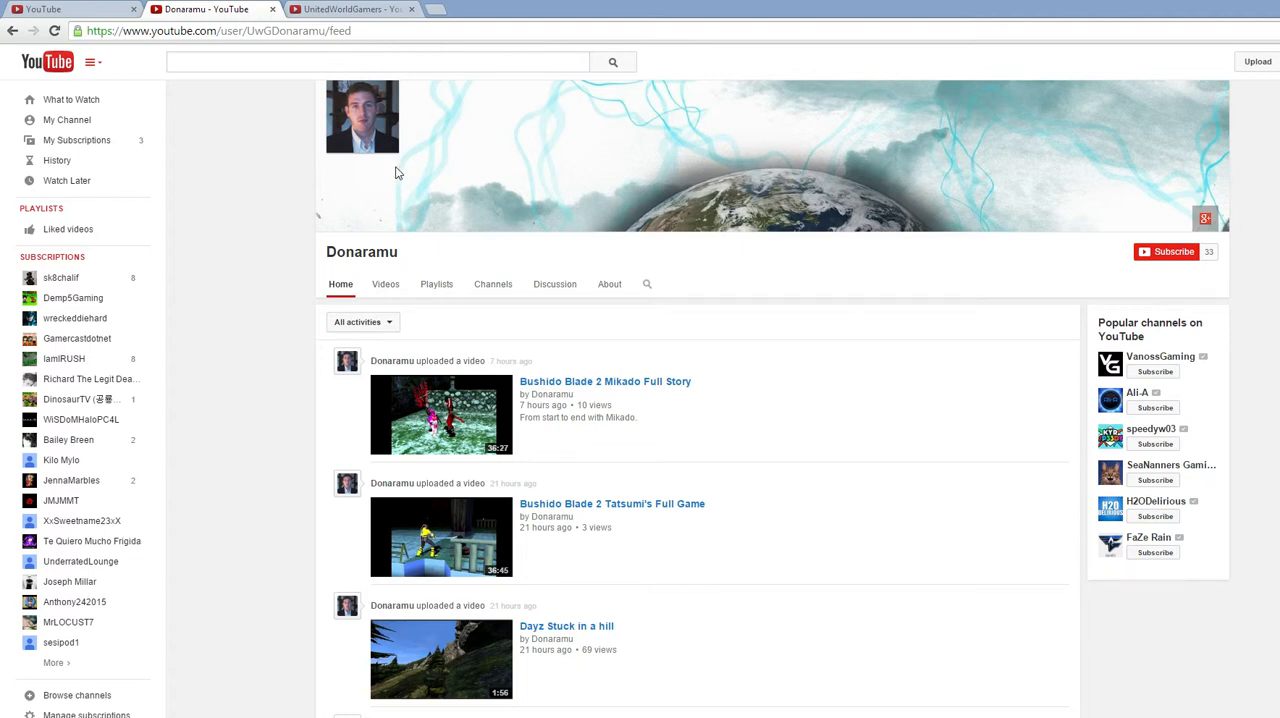